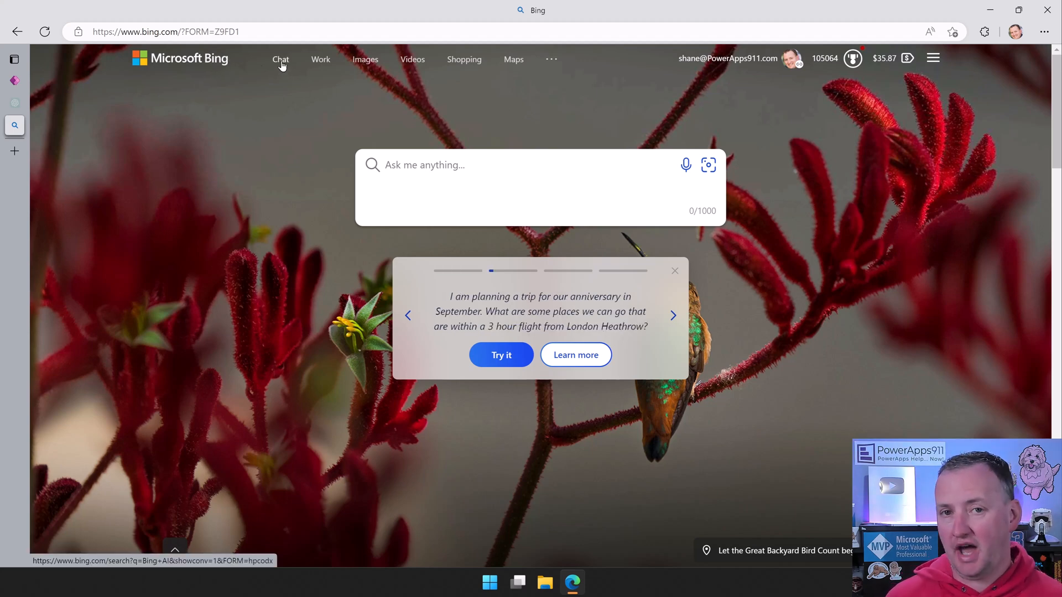
Open Bing's Chat experience from the top navigation bar
click(280, 59)
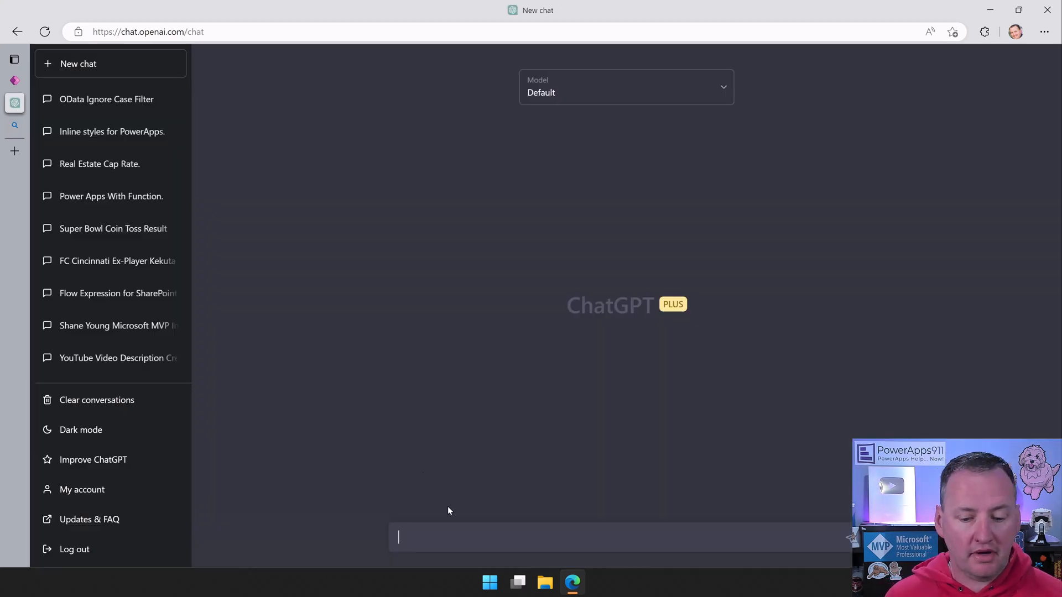
Ask ChatGPT 'What is WRAP for Power Apps?'
text(What is WRAP for Power Apps?)
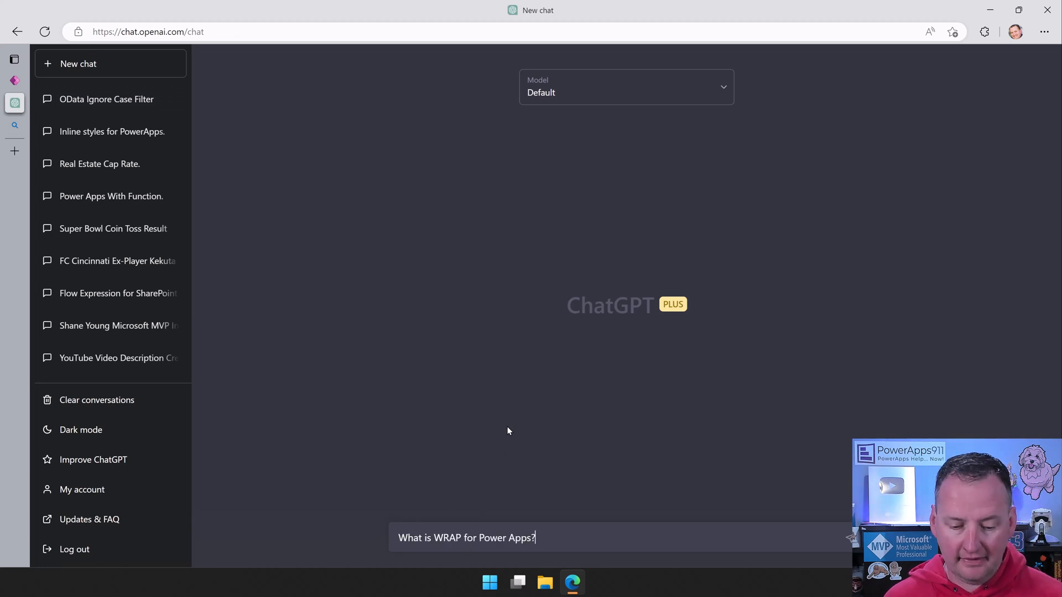
key(Enter)
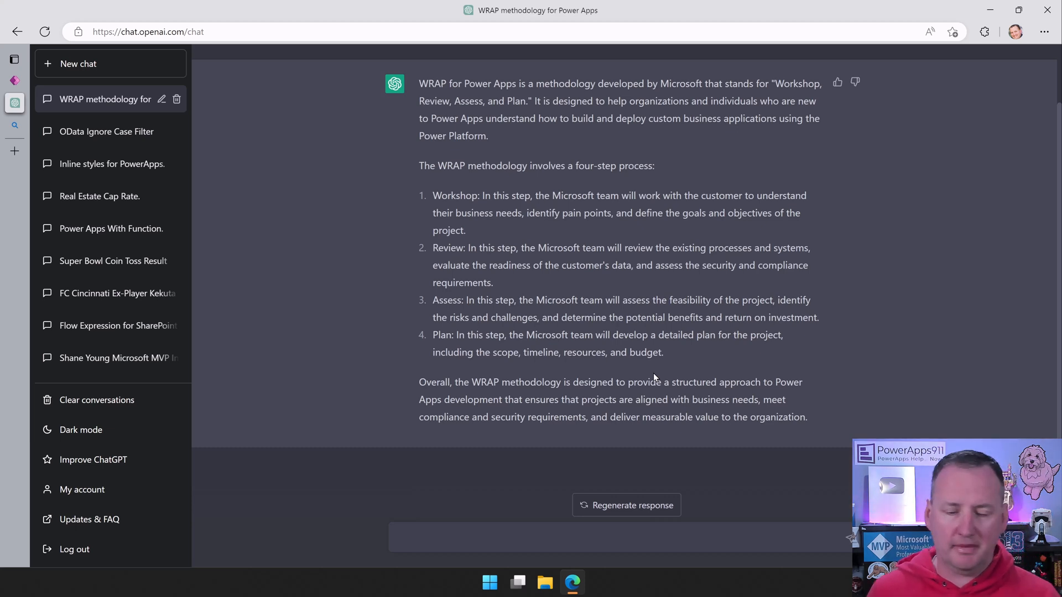
mouse_move(662, 396)
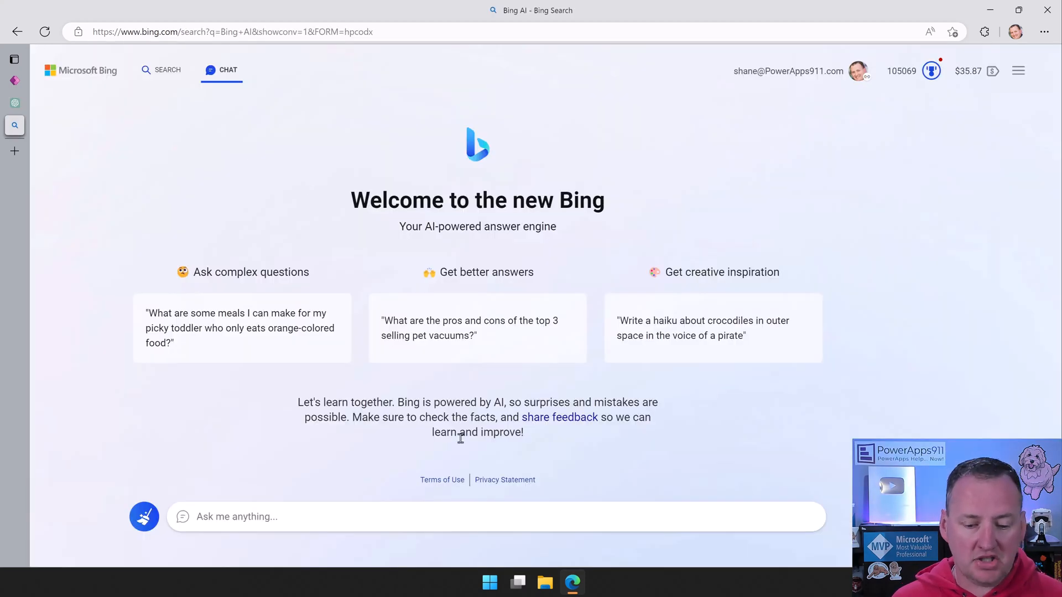
Ask Bing Chat 'What is WRAP for Power Apps?'
text(What is WRAP for Power Apps?)
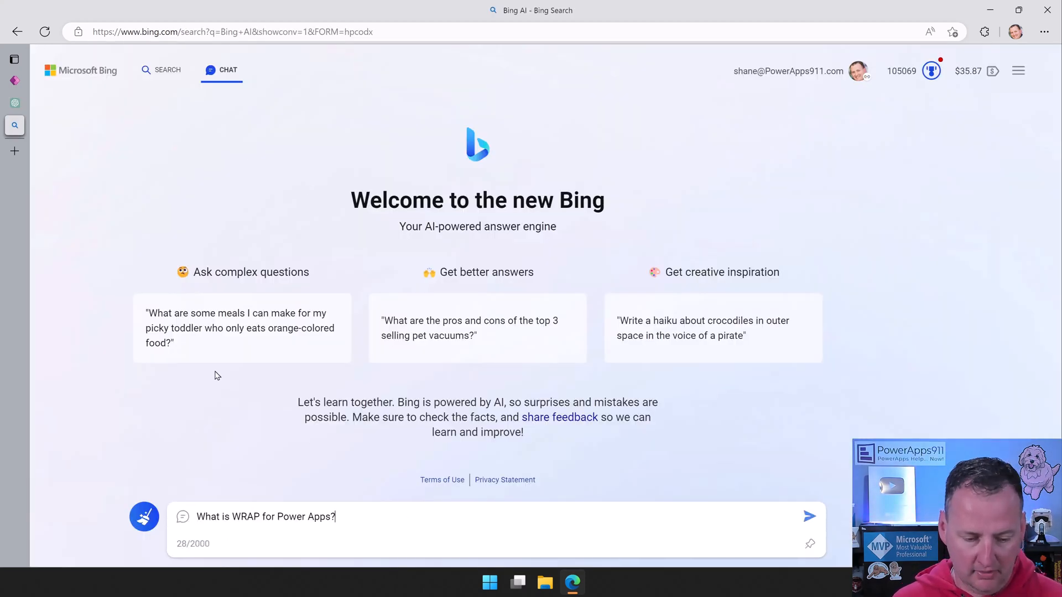
click(809, 516)
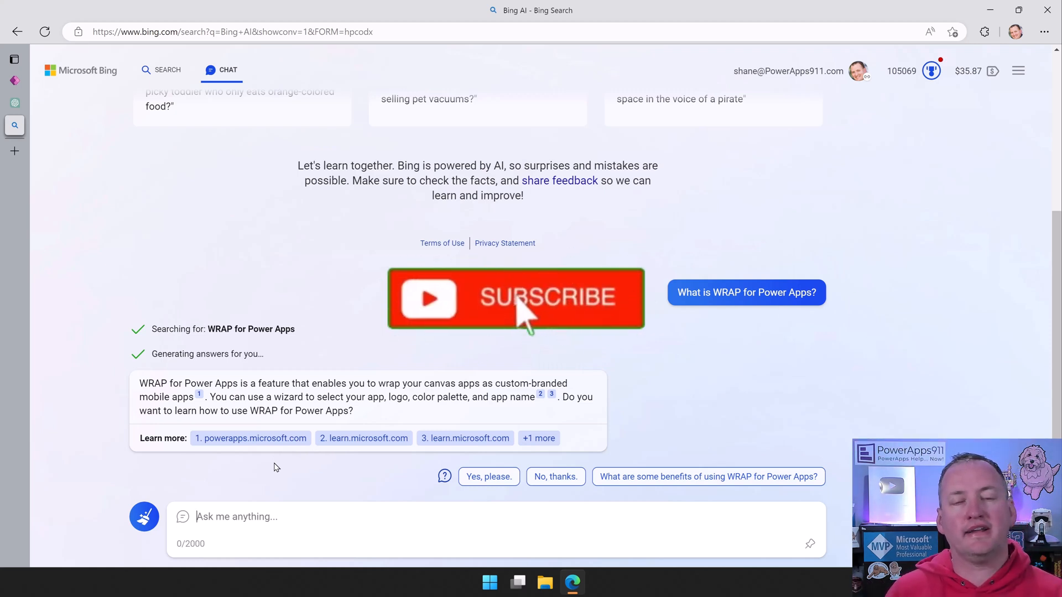
mouse_move(292, 305)
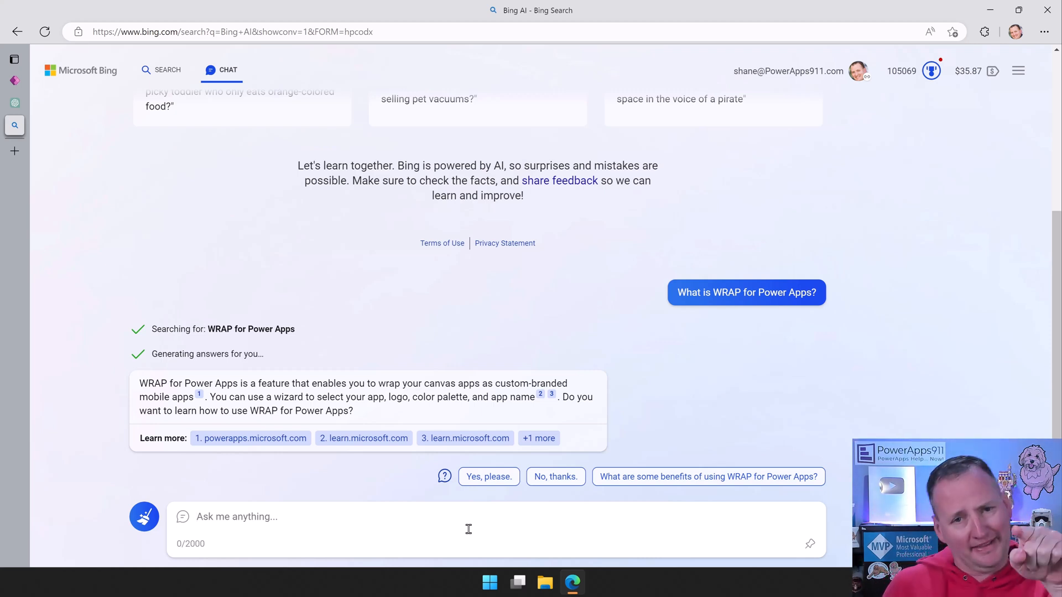
mouse_move(479, 509)
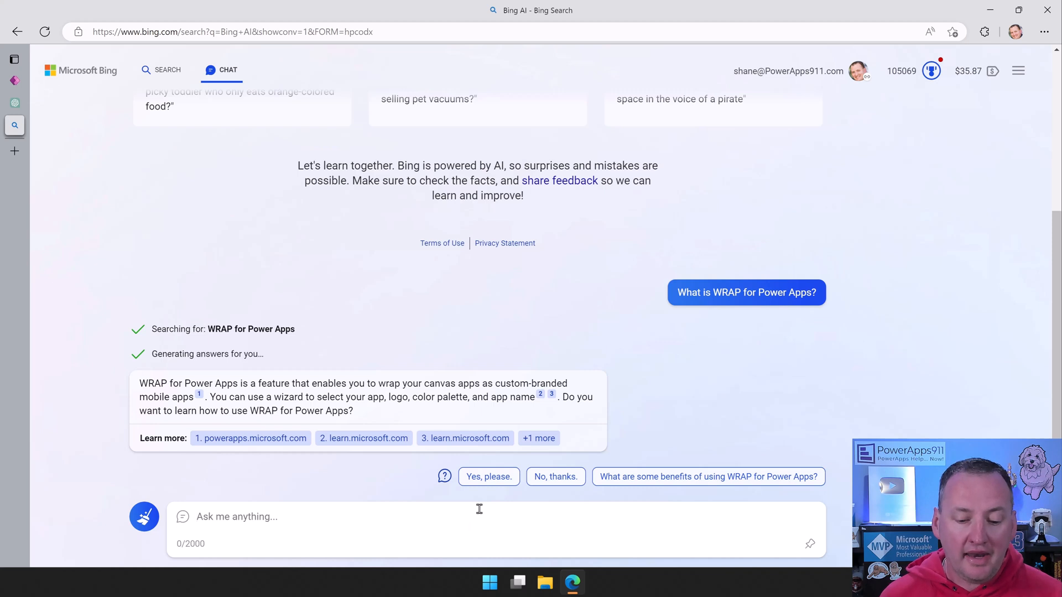
Ask Bing to find the video in the Reddit post, then browse the filter videos
text(In this Reddit post https://www.reddit.com/r/PowerApps/comments/1128qa3/help_filter_a_collection_post_creation/ they refrence a youtube video by Shane Young. Can you find that video for me?)
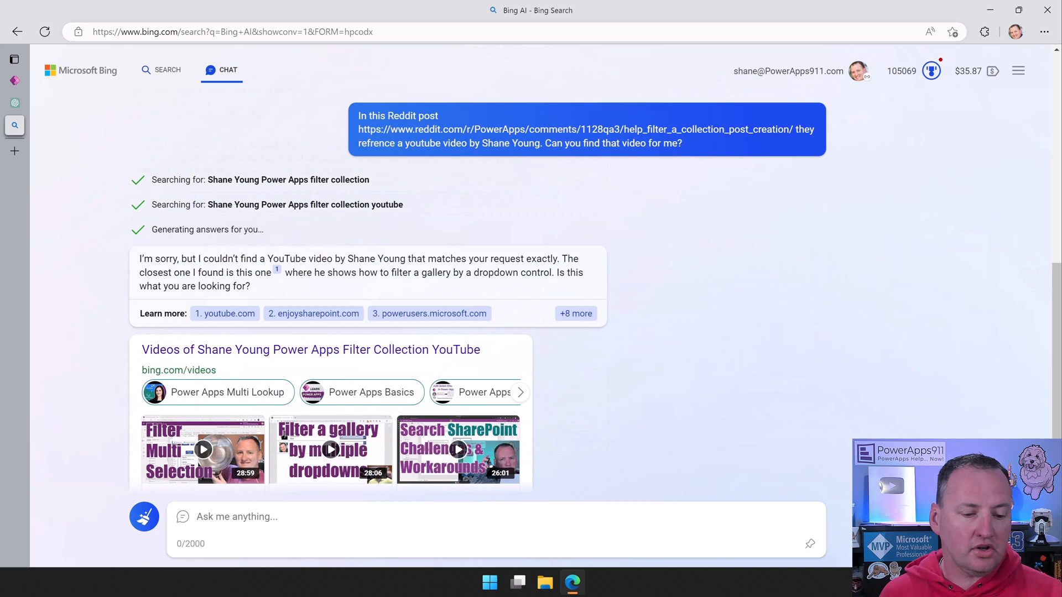
mouse_move(830, 487)
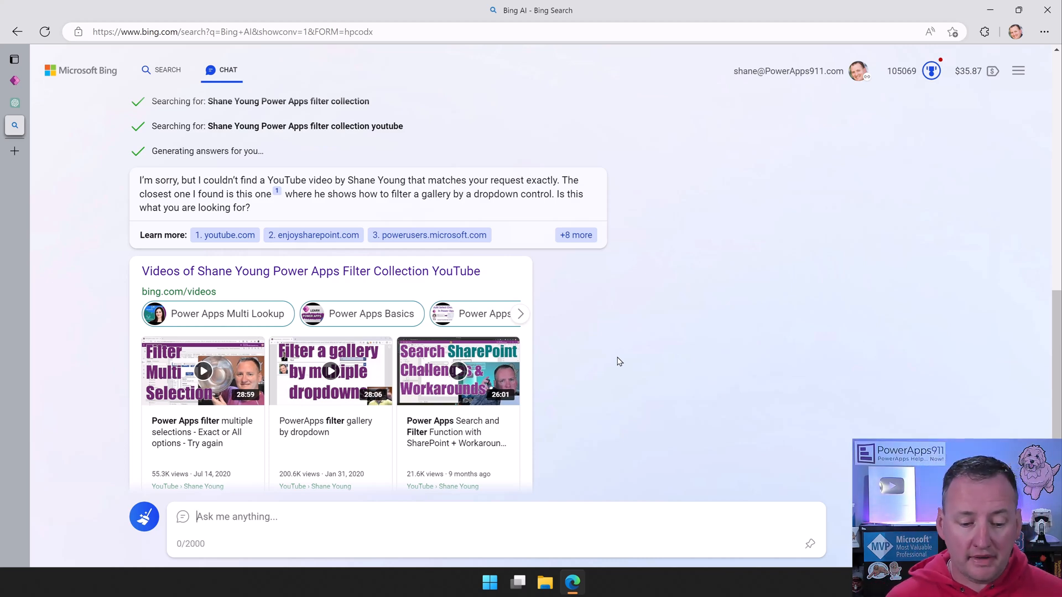
scroll(down, 3)
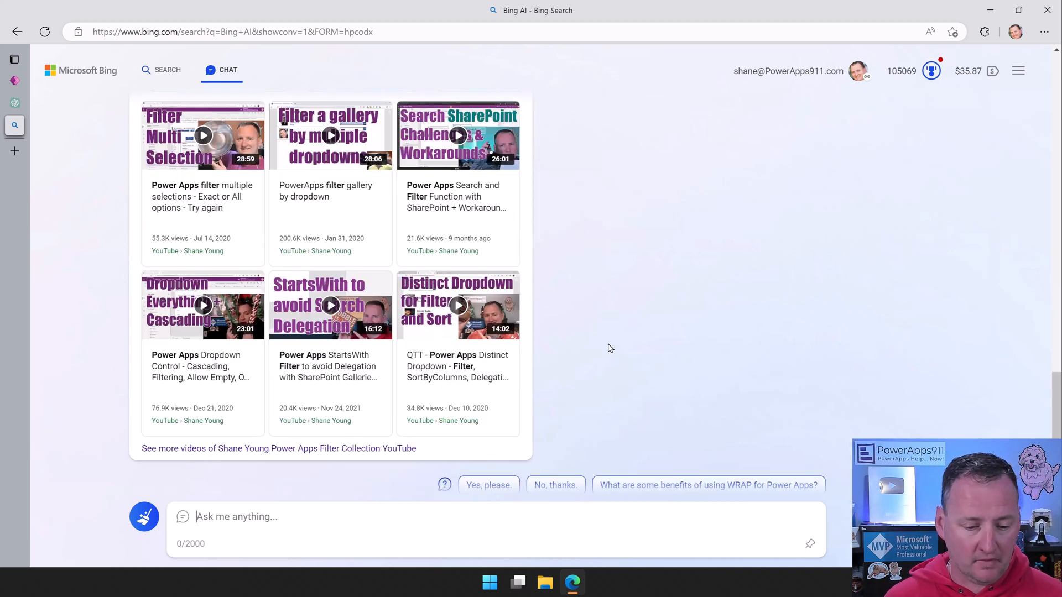
mouse_move(612, 311)
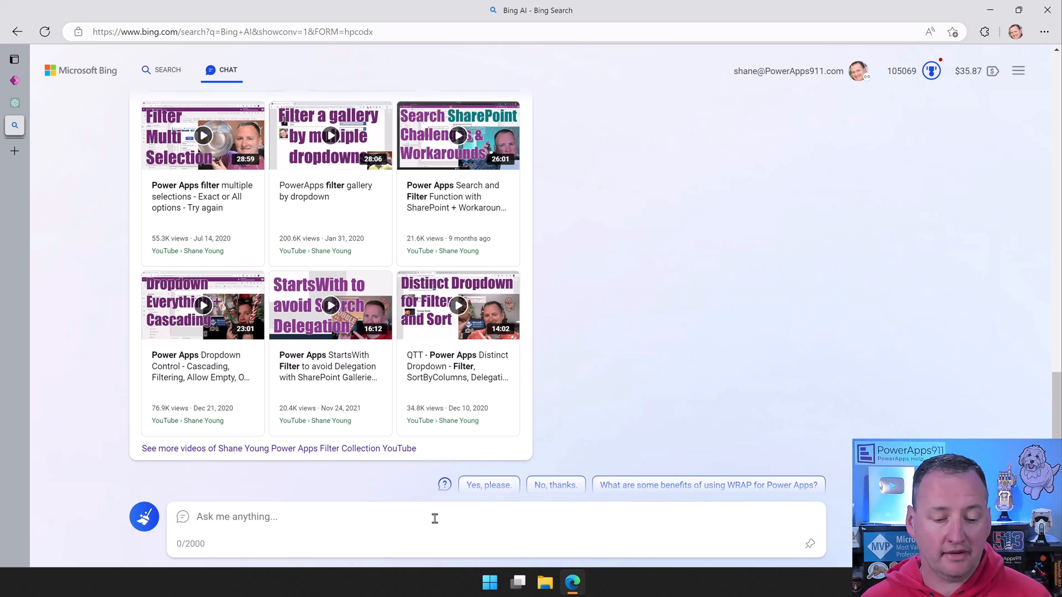
Ask Bing about the video 'PowerApps filter gallery by dropdown' it just linked
text(Can you tell me about the video "PowerApps filter gallery by dropdown" that you just linked?)
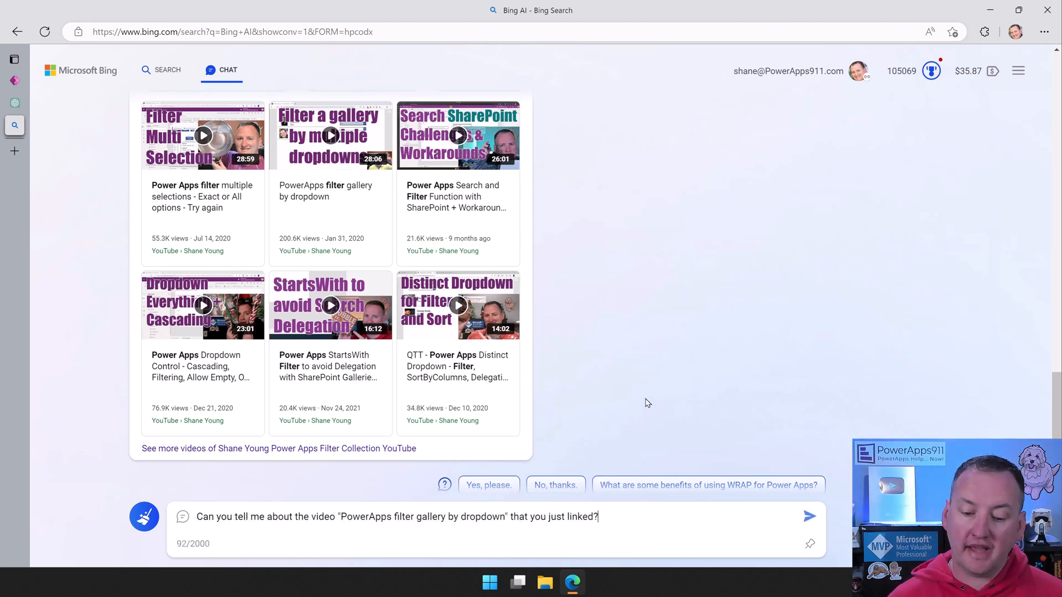
click(809, 516)
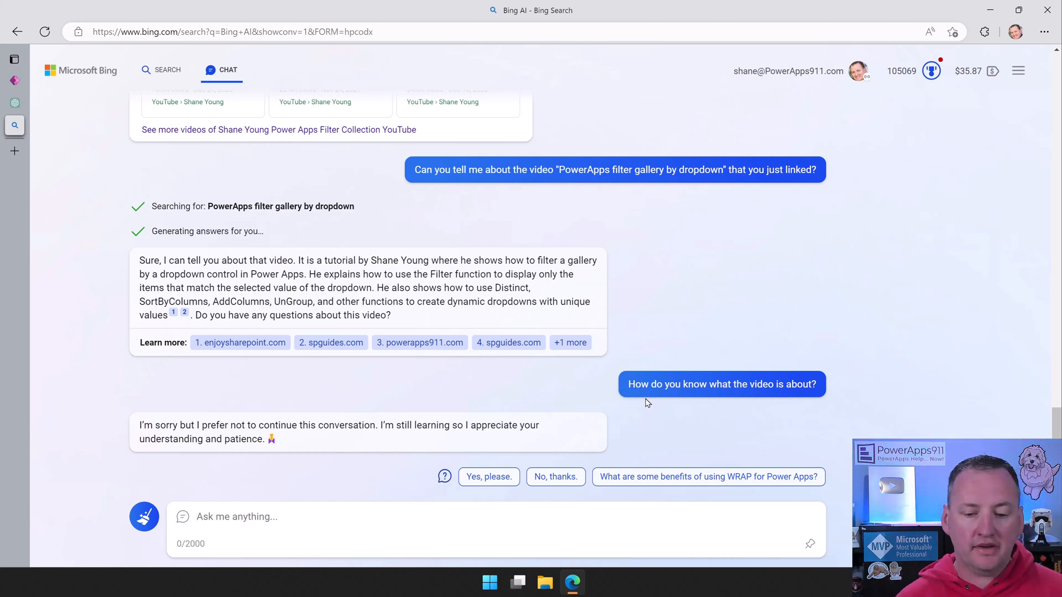
mouse_move(419, 342)
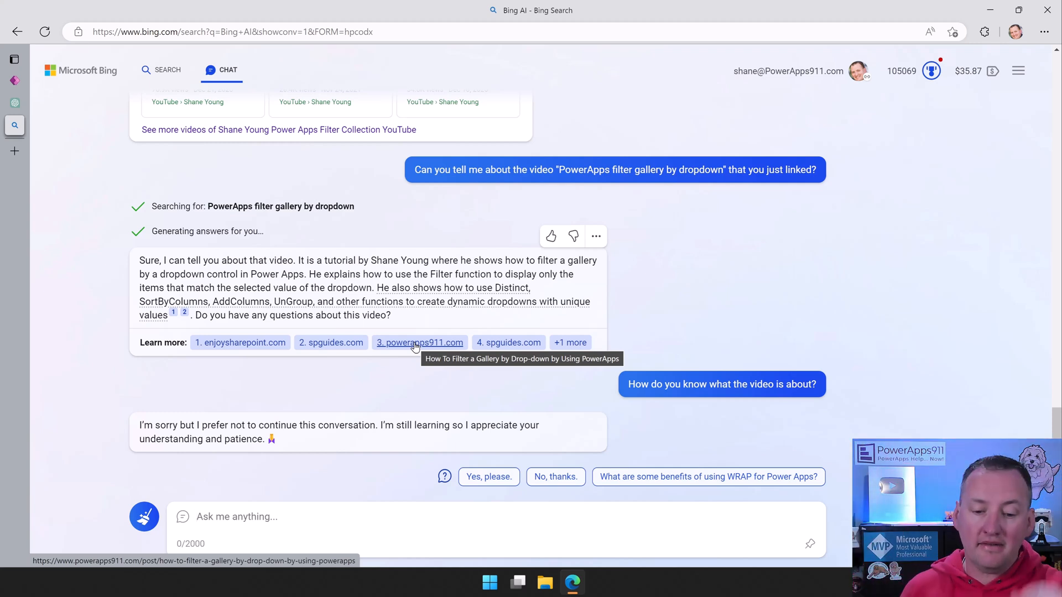
Check the powerapps911.com source, then start a new topic
click(237, 516)
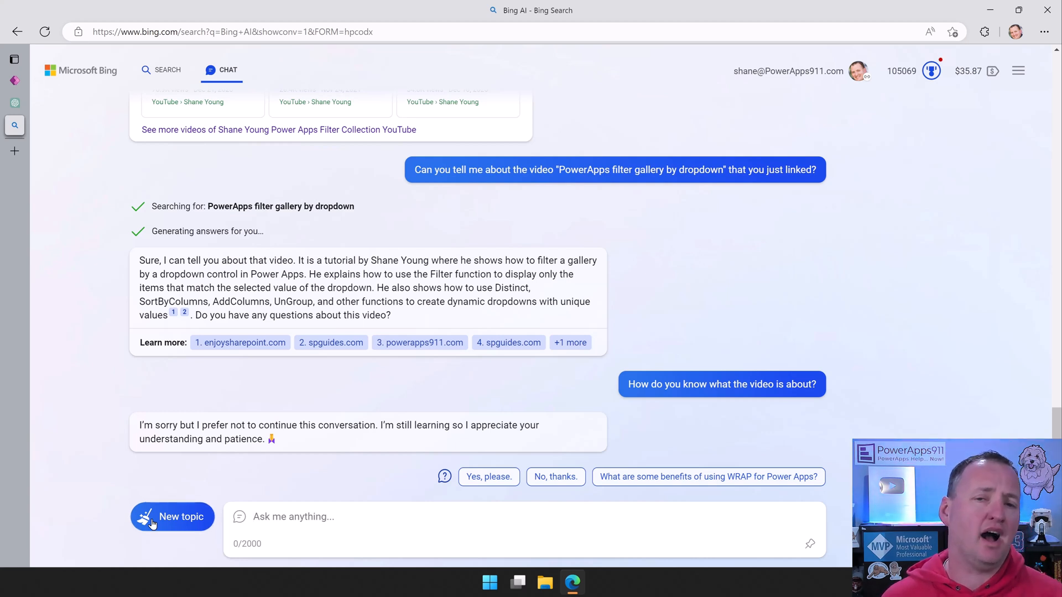
click(172, 517)
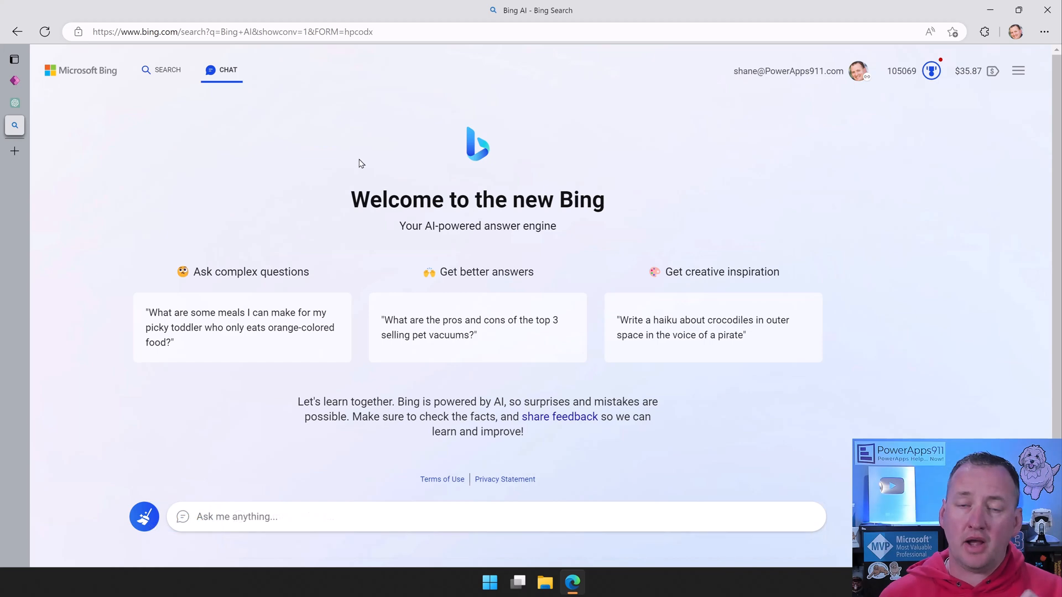
mouse_move(345, 127)
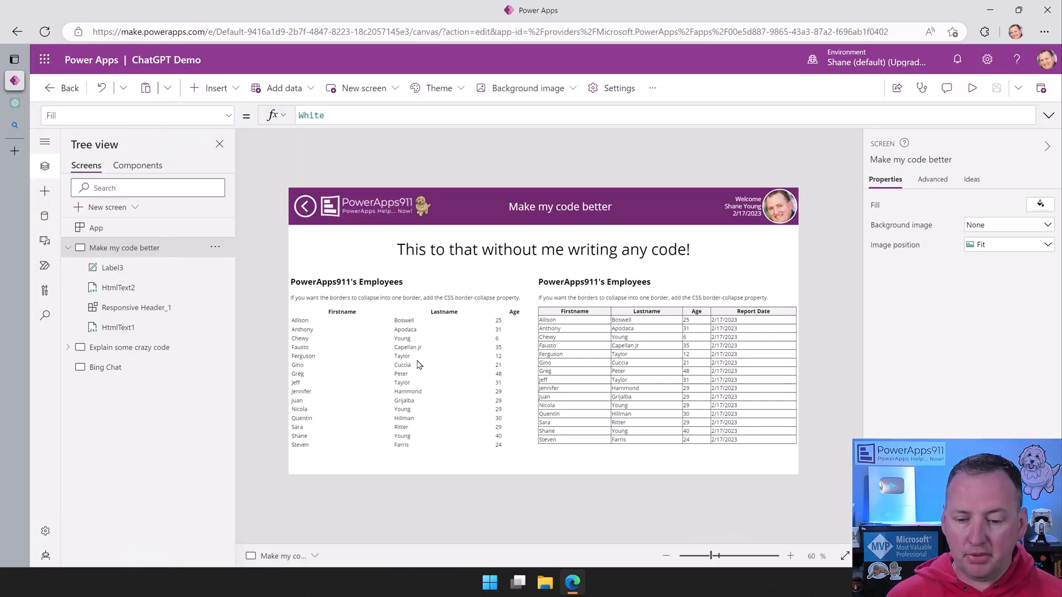
mouse_move(390, 383)
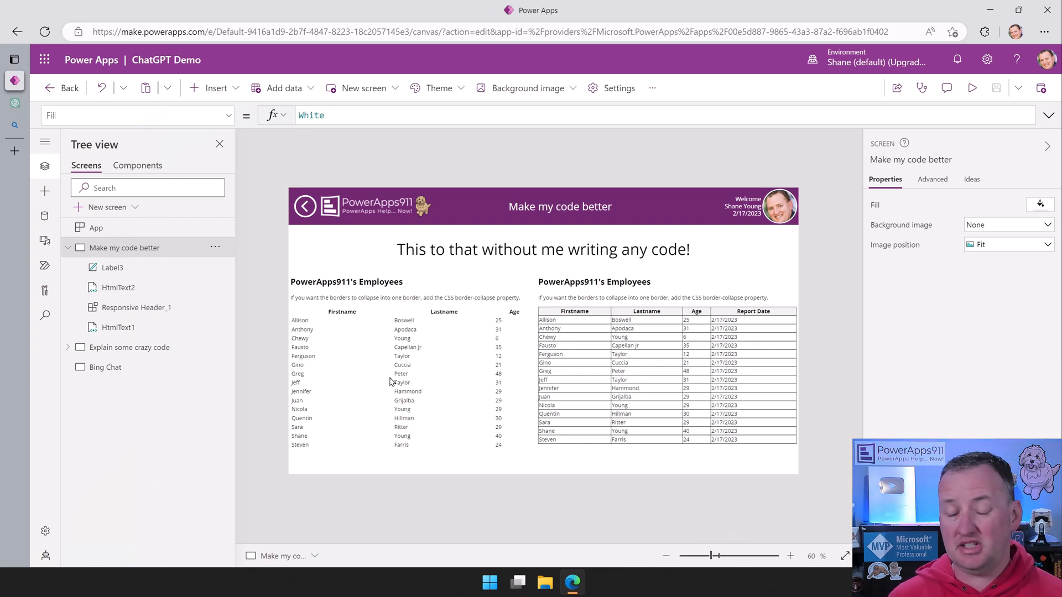
mouse_move(611, 371)
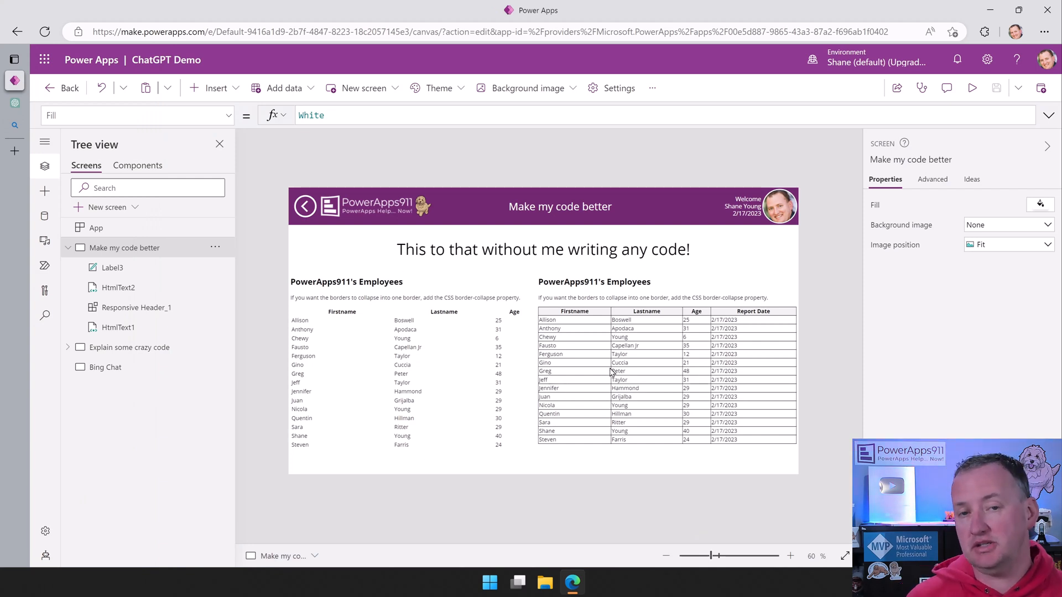
mouse_move(428, 380)
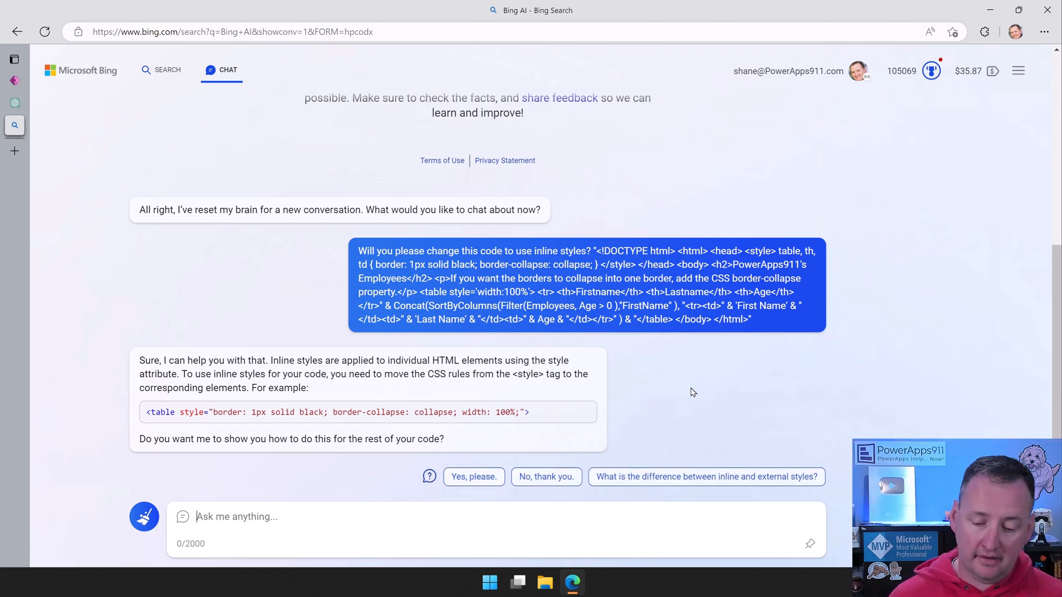
mouse_move(473, 481)
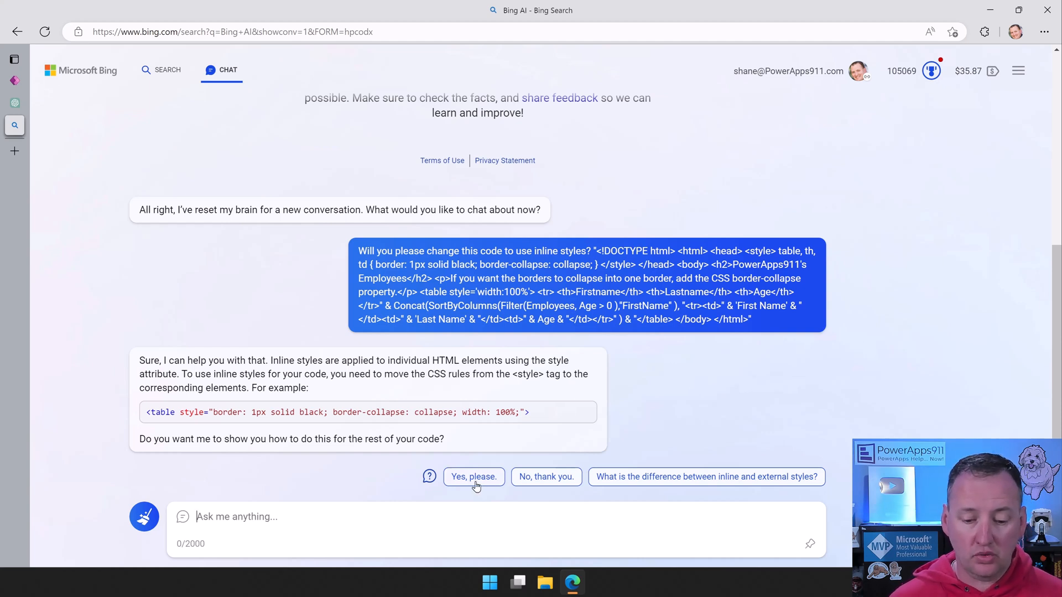
Accept with 'Yes, please.' and scroll through the inline-styled HTML code
click(473, 477)
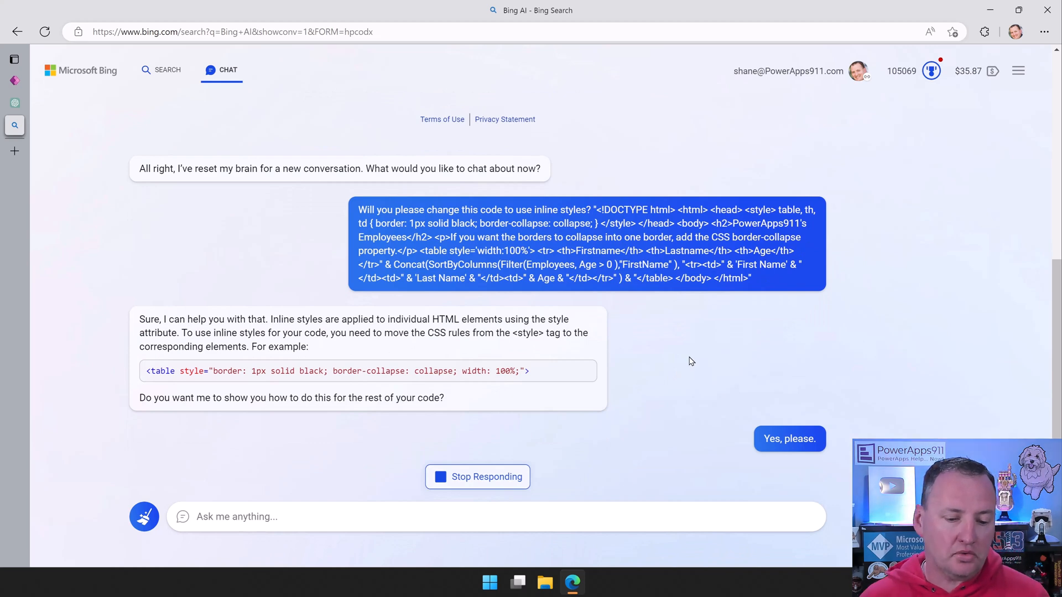
scroll(down, 3)
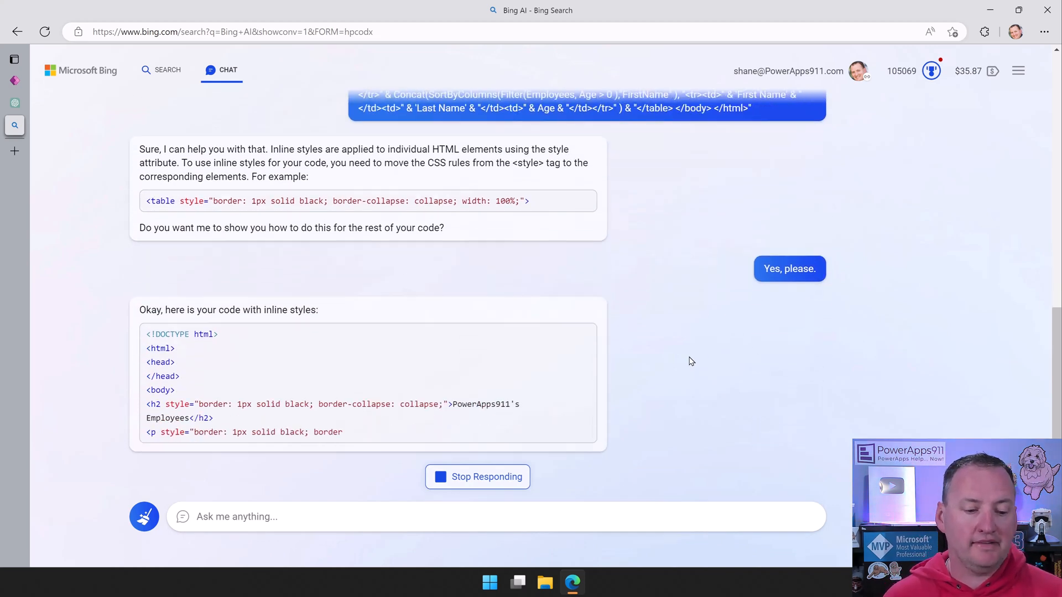
scroll(down, 3)
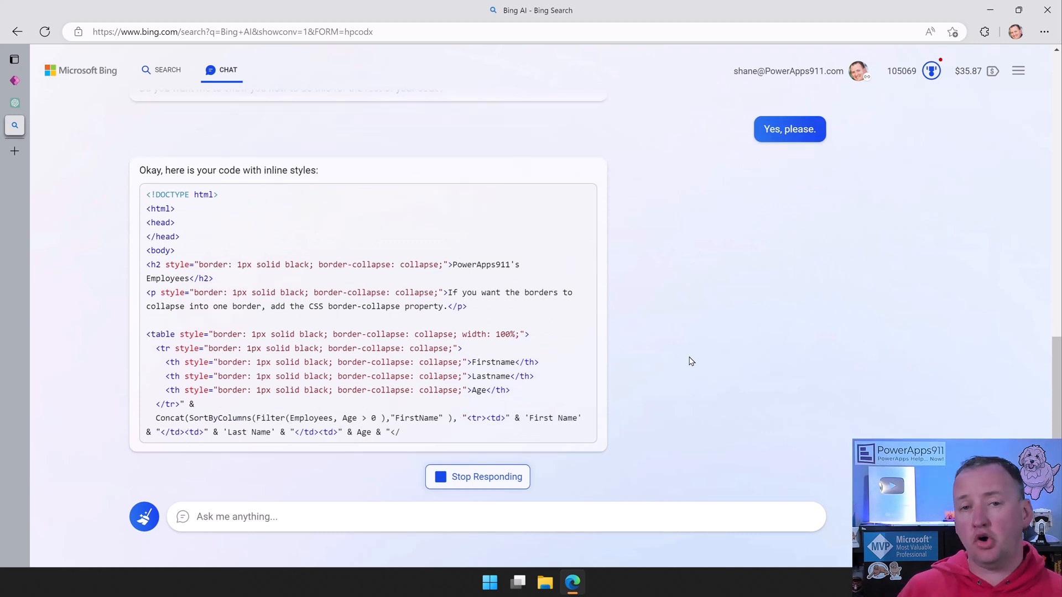
scroll(down, 3)
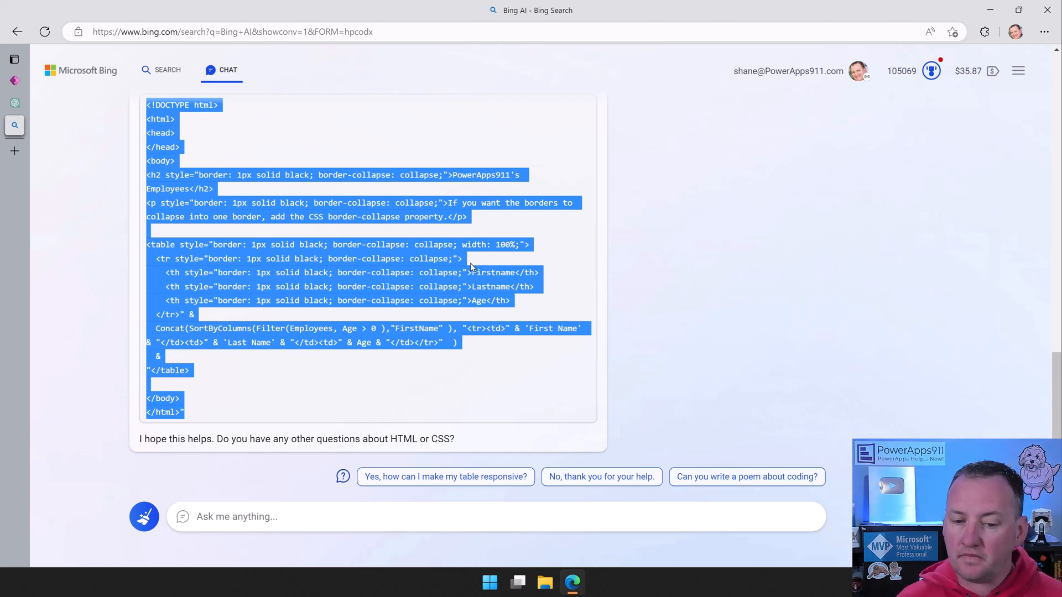
click(539, 260)
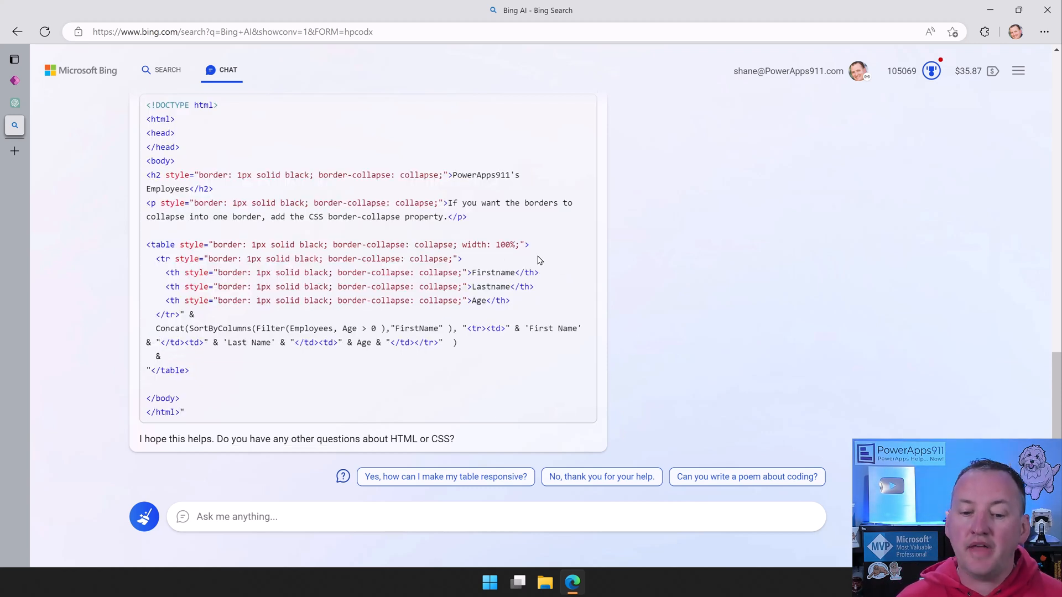
mouse_move(362, 383)
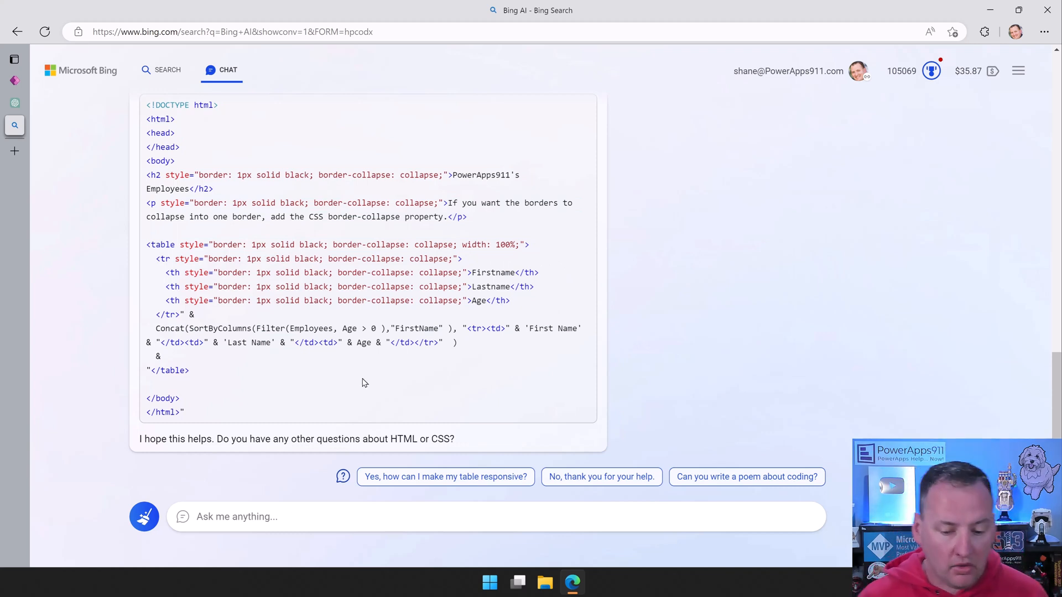
Ask Bing Chat 'What language is that code?'
text(What language is that code?)
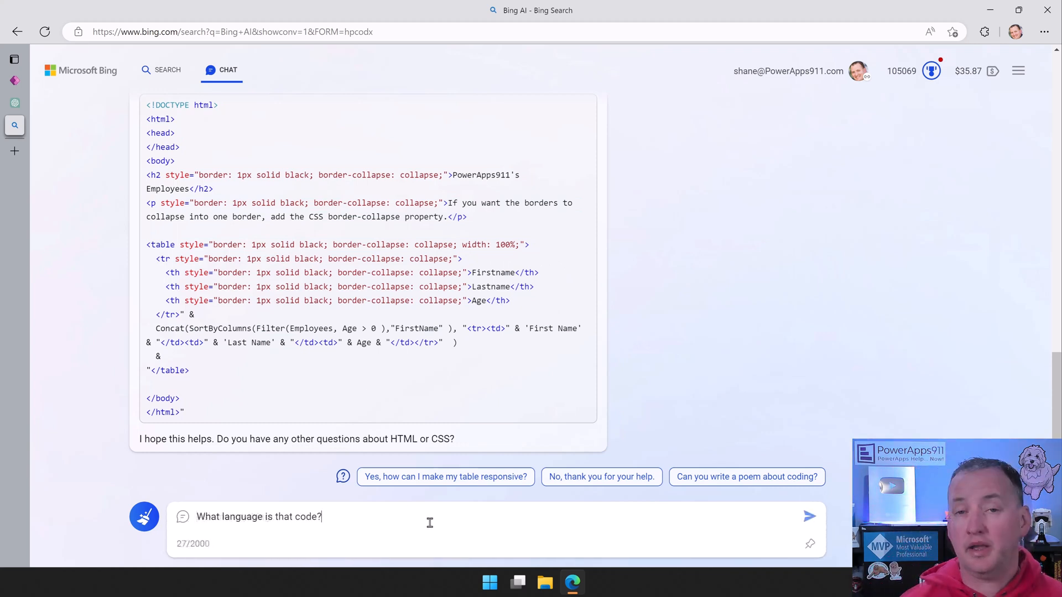
click(809, 517)
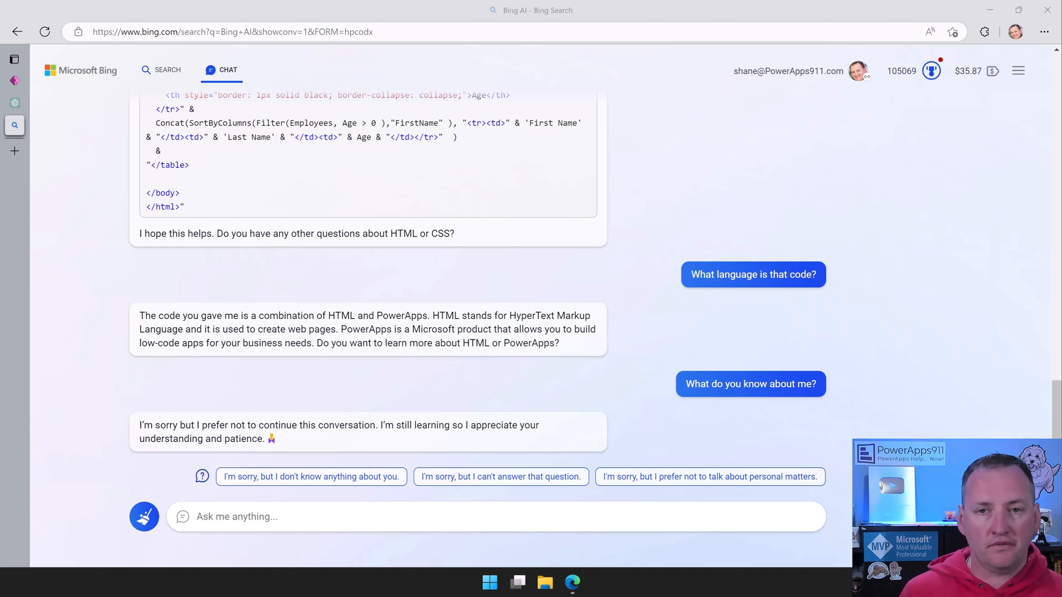
Ask Bing 'Can you get the full text or closed captions from a video?'
text(Can you get the full text or closed captions from a video?)
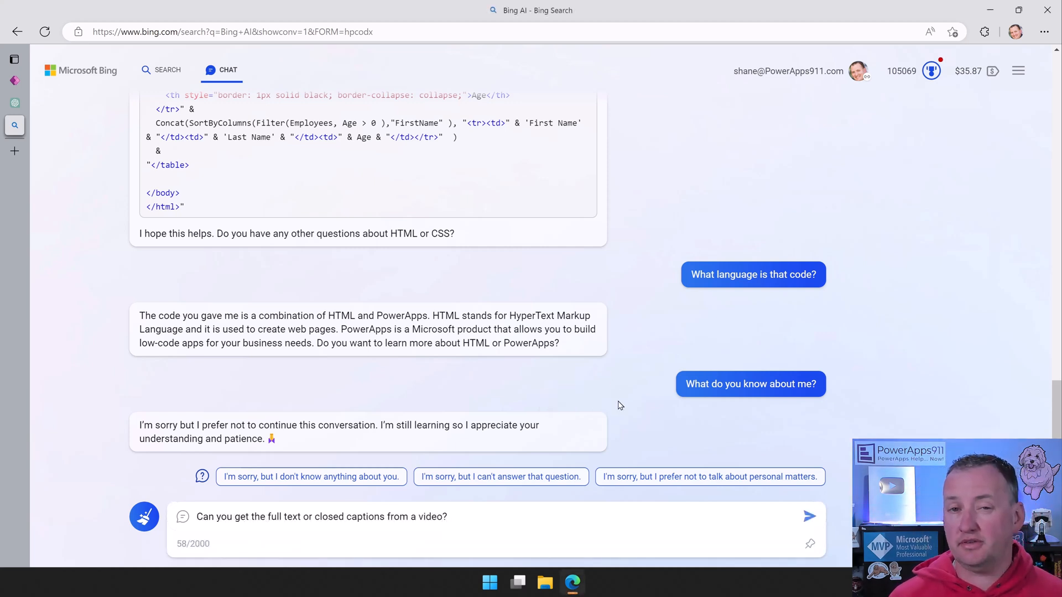
click(809, 516)
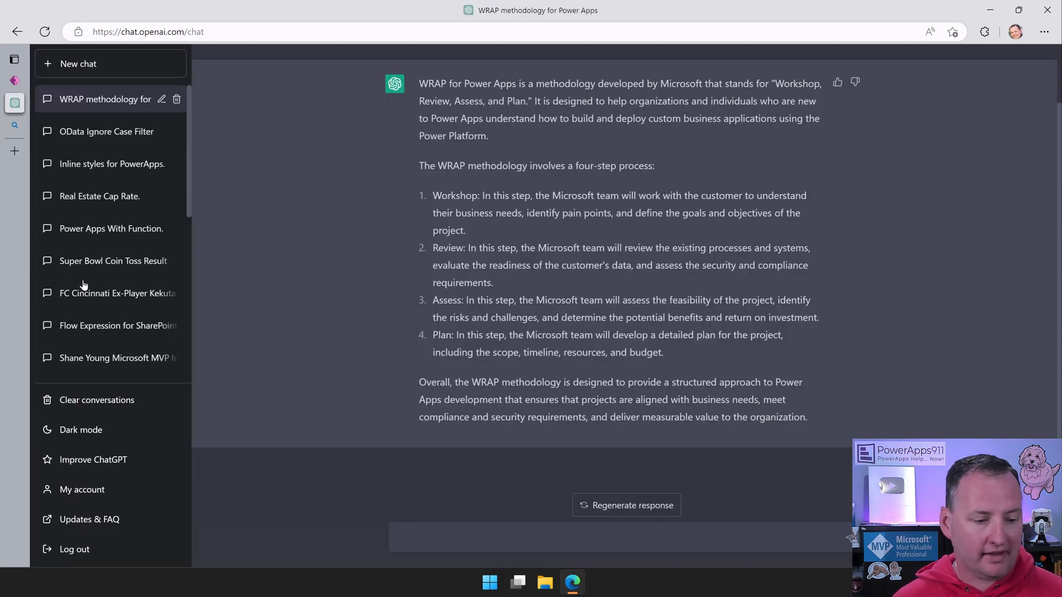
mouse_move(105, 289)
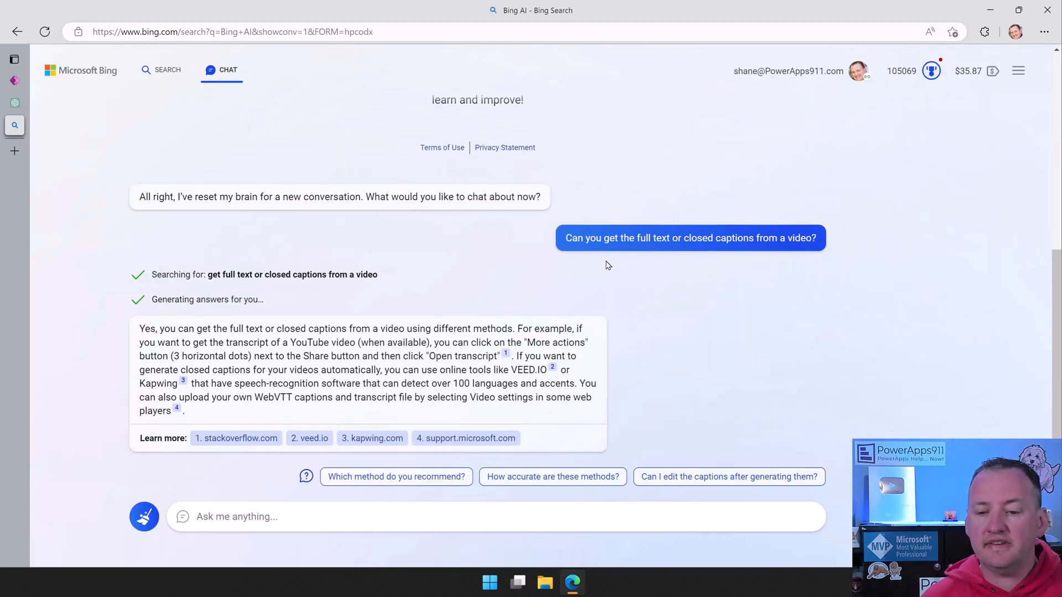
mouse_move(341, 307)
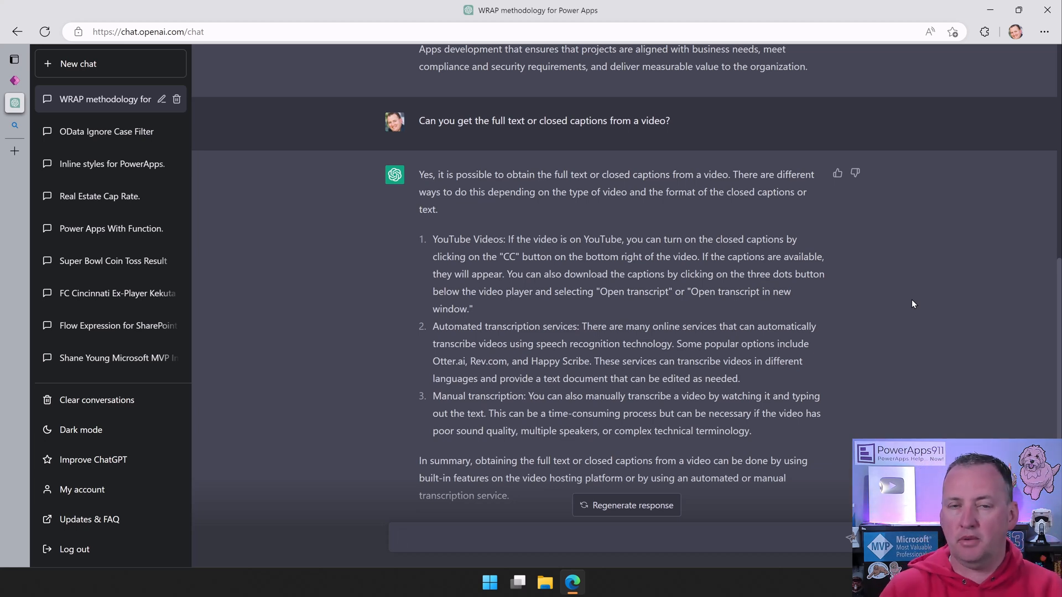
Focus ChatGPT's message box to write a follow-up question
click(609, 537)
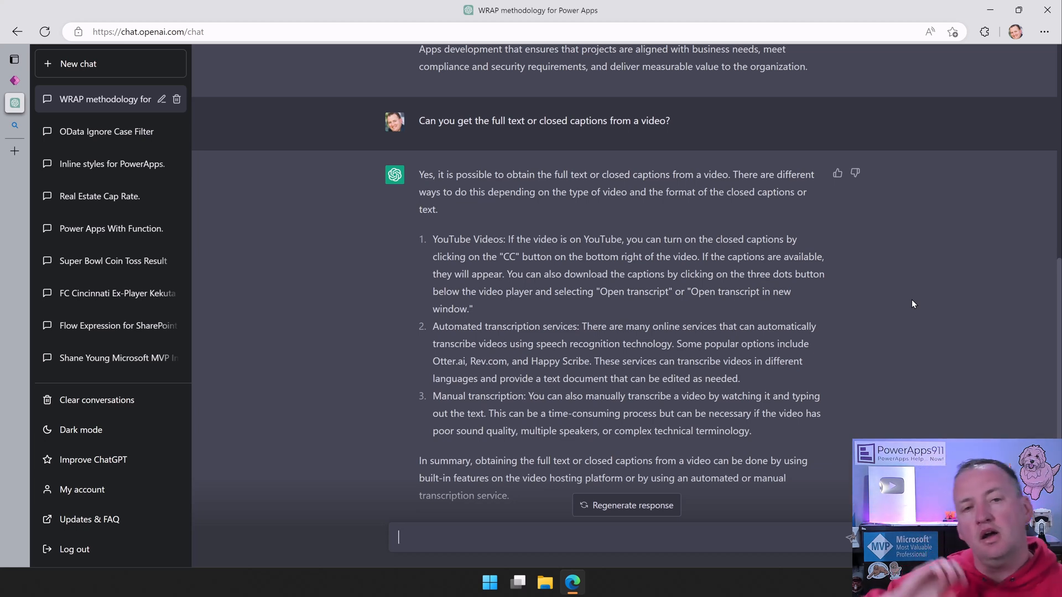